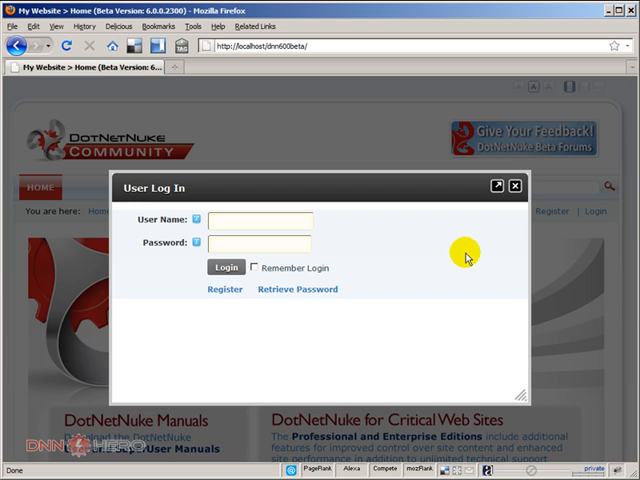
- Sign in with the 'host' superuser name and password via the Login dialog
click(260, 220)
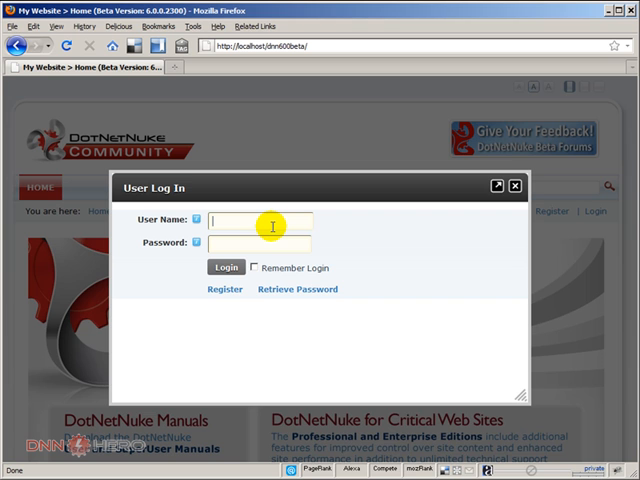
text(host)
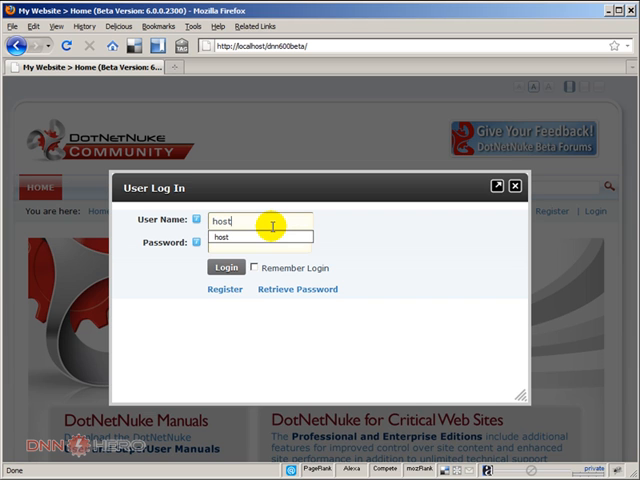
click(226, 268)
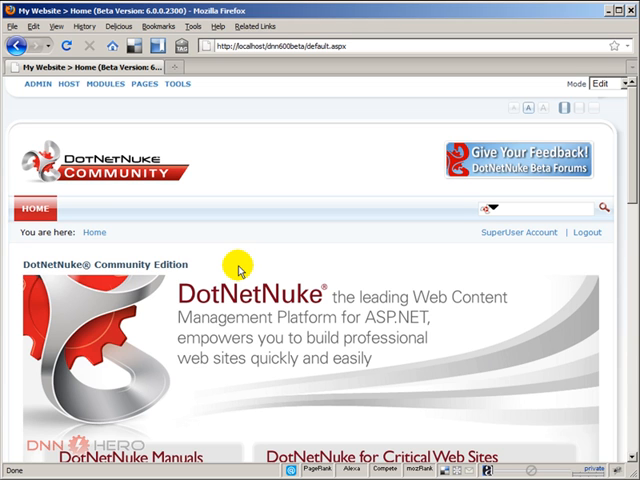
mouse_move(276, 136)
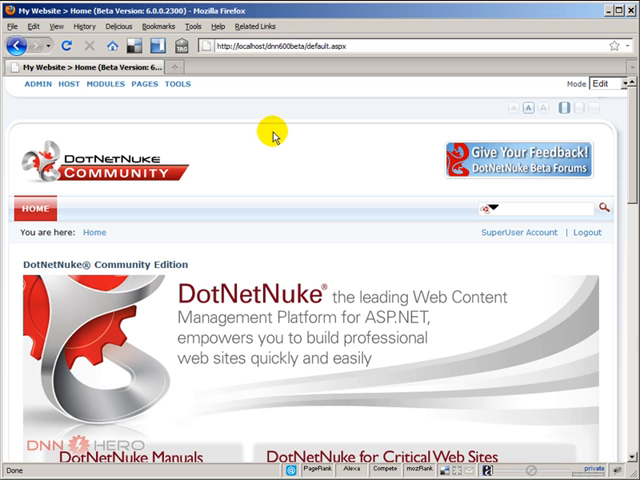
scroll(down, 3)
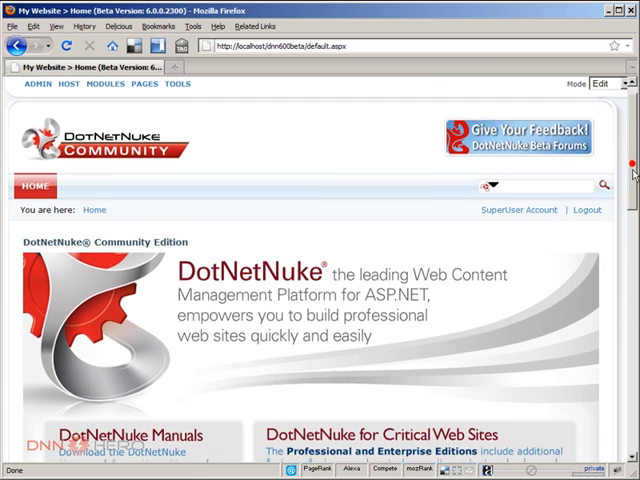
scroll(down, 3)
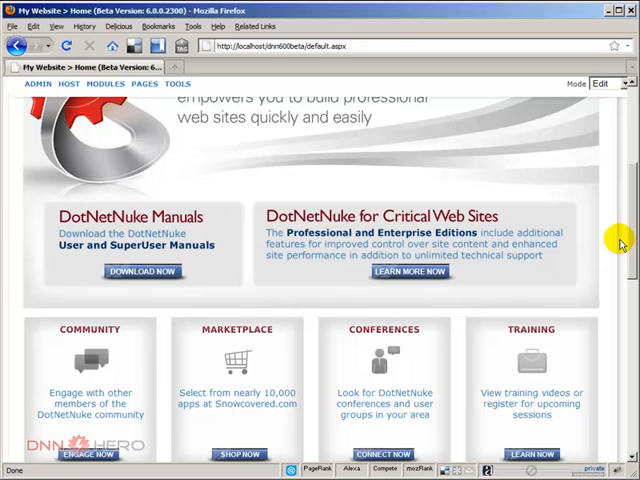
scroll(up, 3)
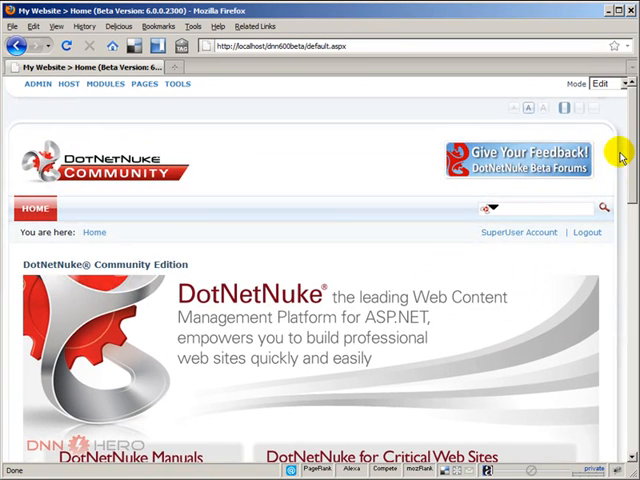
mouse_move(452, 254)
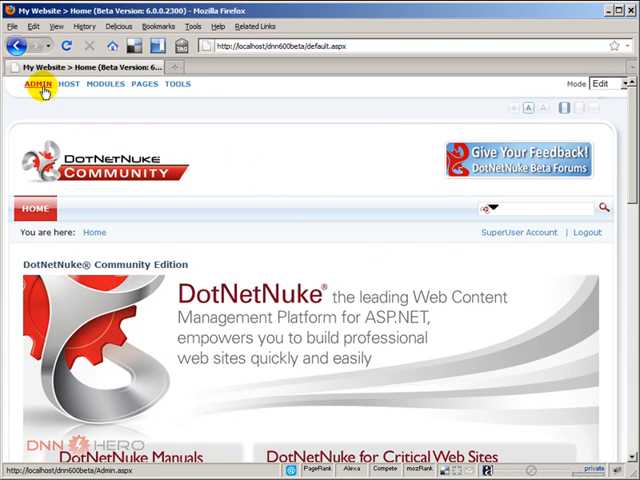
click(36, 86)
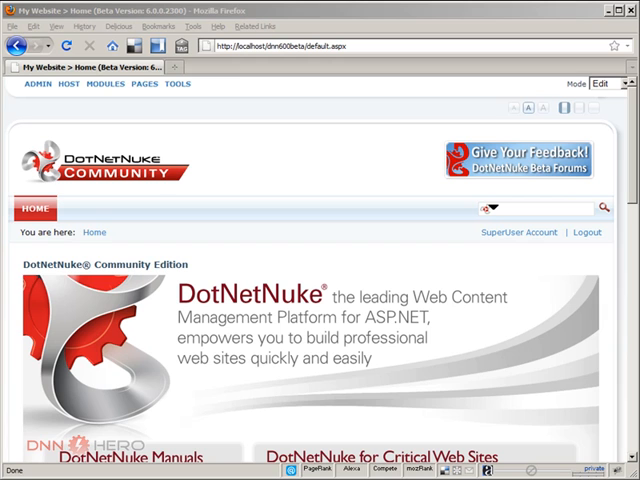
mouse_move(38, 96)
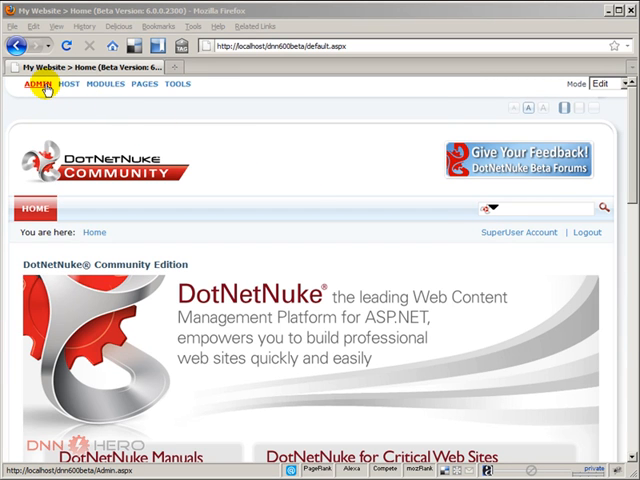
- Go to Admin > Site Settings and look over the basic settings with the site title
click(36, 88)
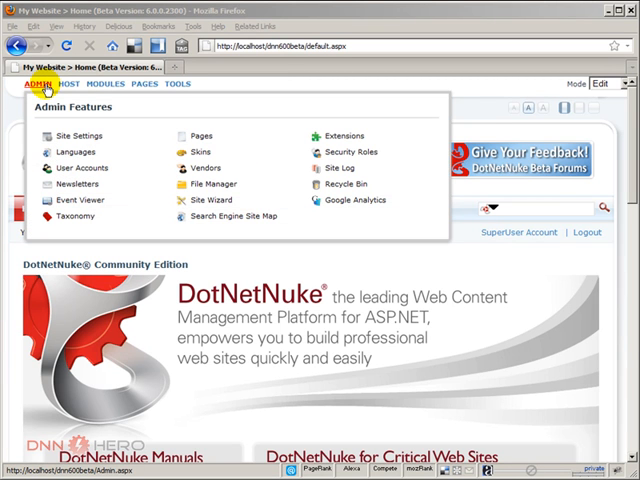
click(76, 136)
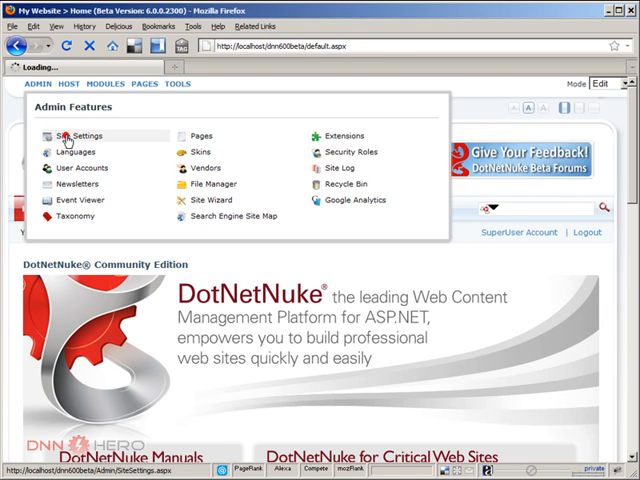
click(70, 136)
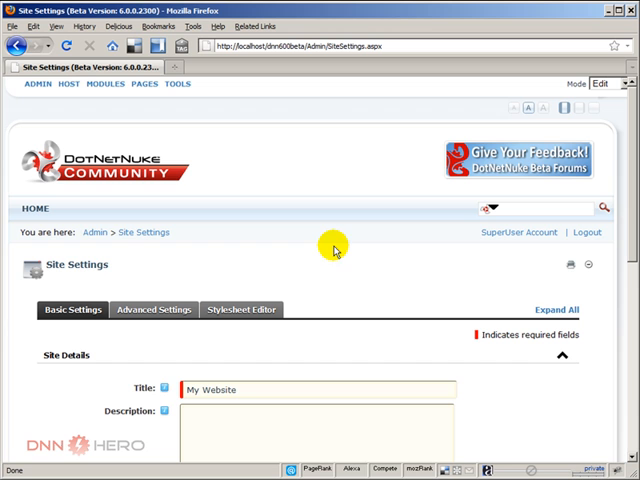
mouse_move(348, 256)
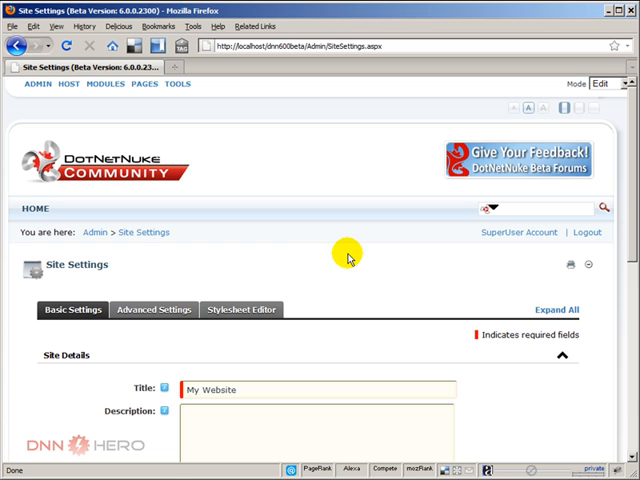
scroll(down, 3)
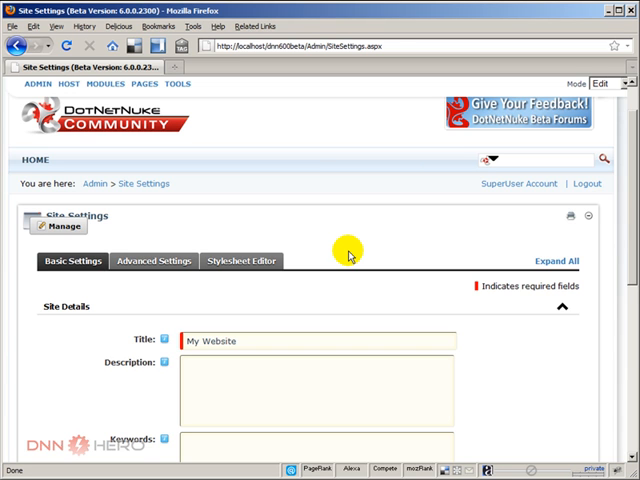
mouse_move(454, 246)
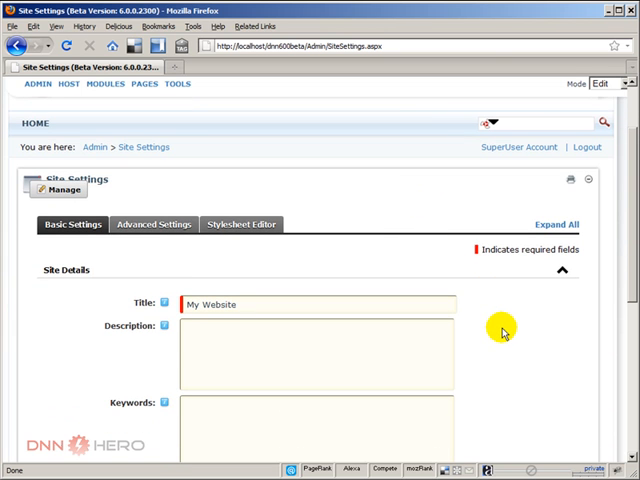
mouse_move(112, 248)
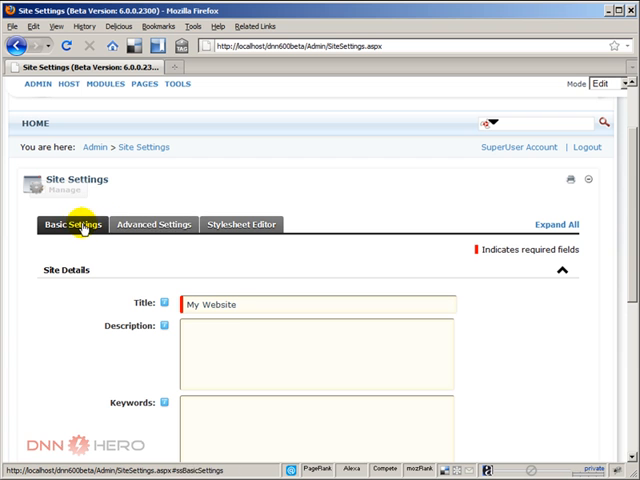
click(152, 224)
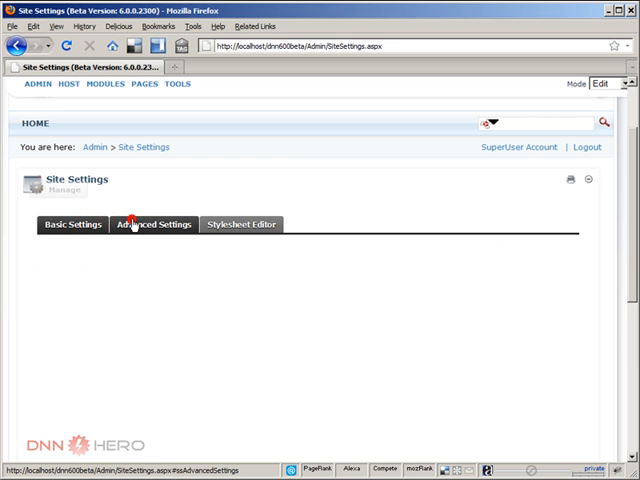
click(152, 224)
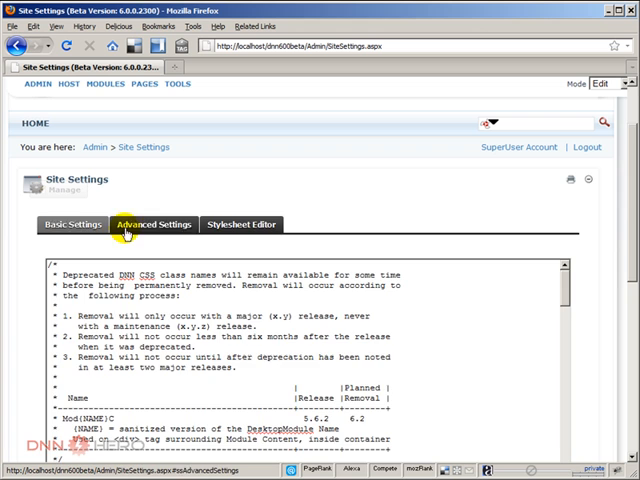
click(72, 224)
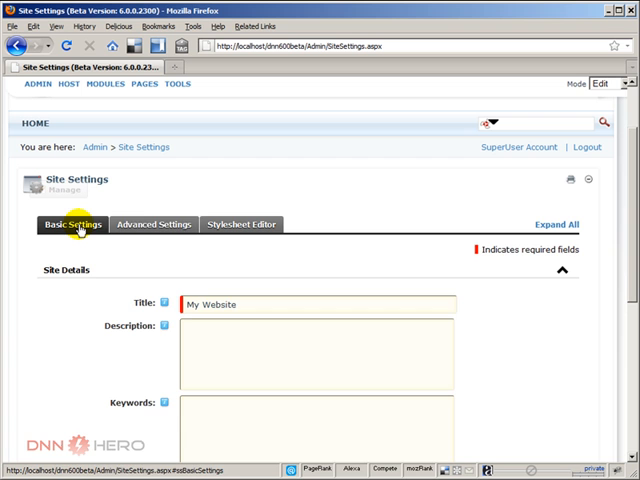
click(152, 224)
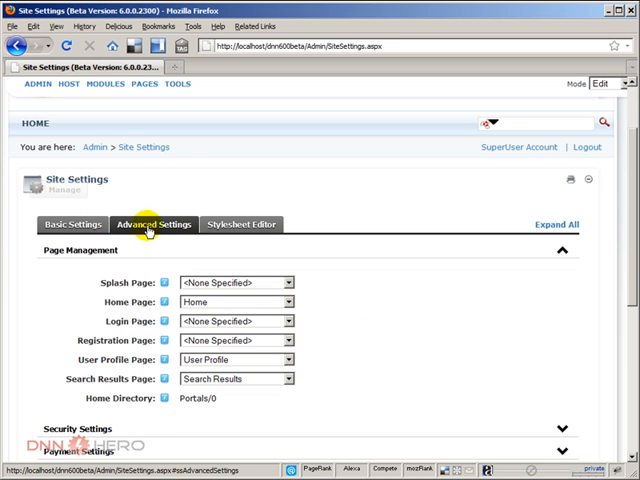
click(240, 224)
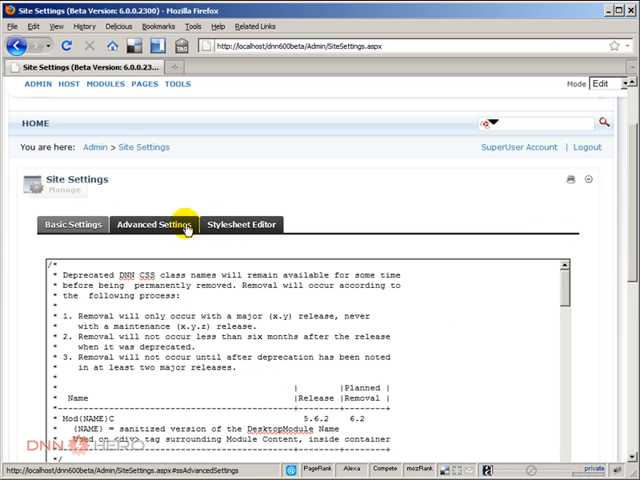
click(152, 224)
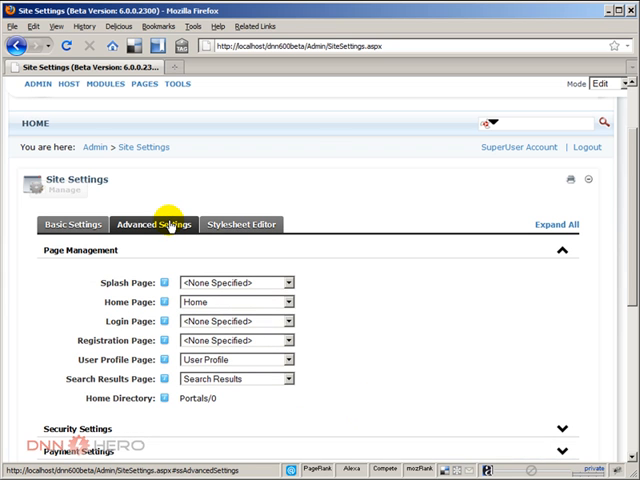
click(70, 224)
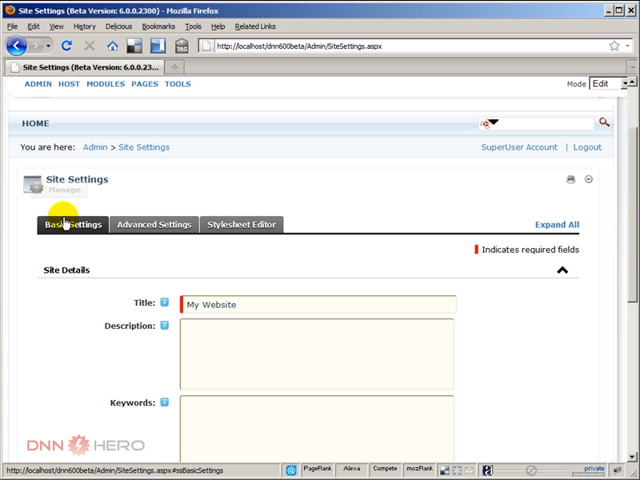
scroll(down, 3)
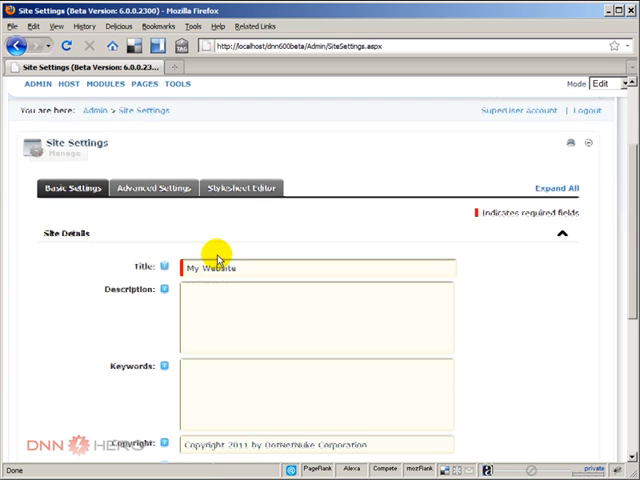
scroll(down, 3)
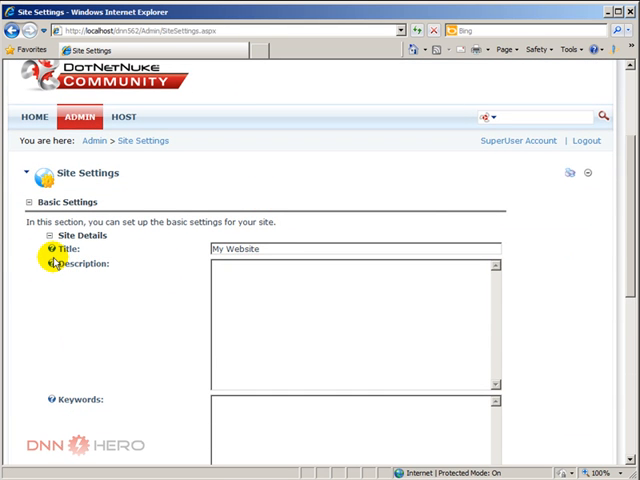
mouse_move(50, 264)
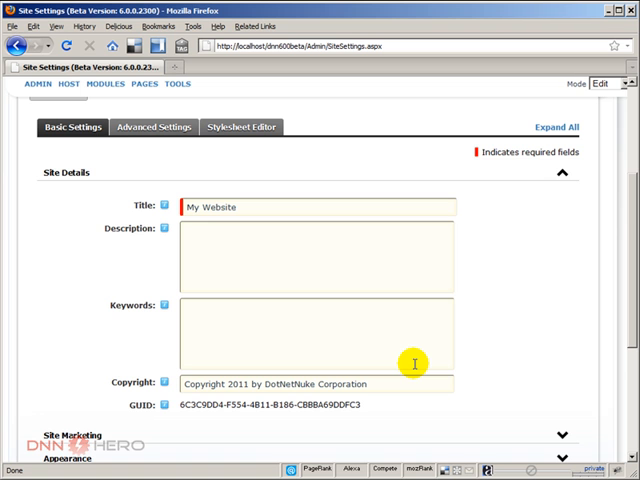
mouse_move(472, 368)
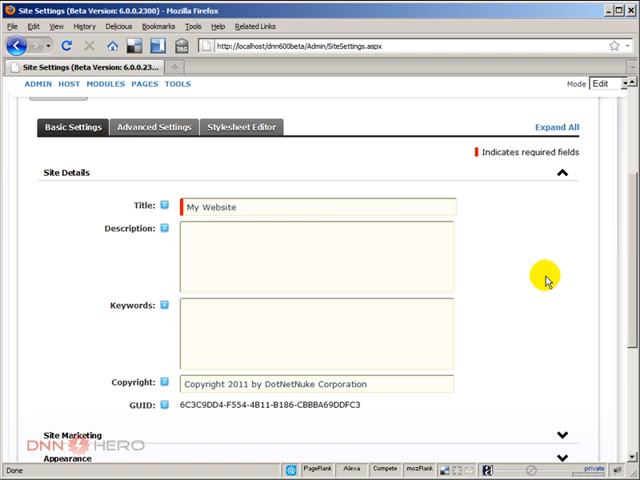
mouse_move(152, 128)
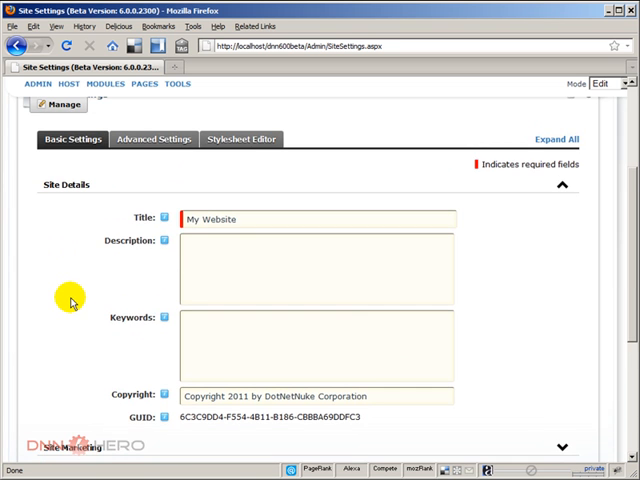
- Expand Site Marketing and Appearance and scroll to the Update button
scroll(down, 3)
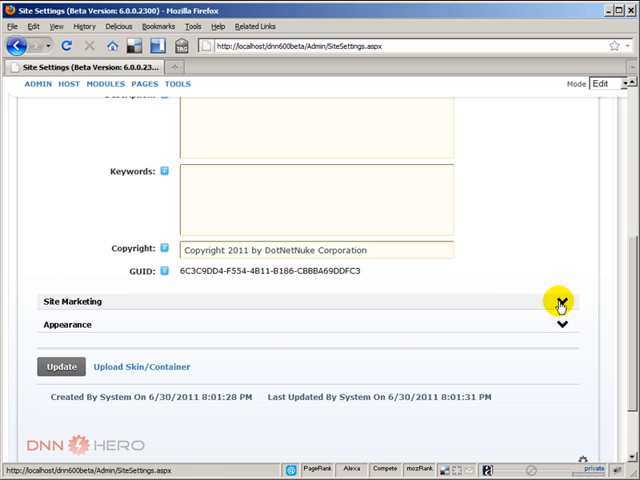
mouse_move(560, 308)
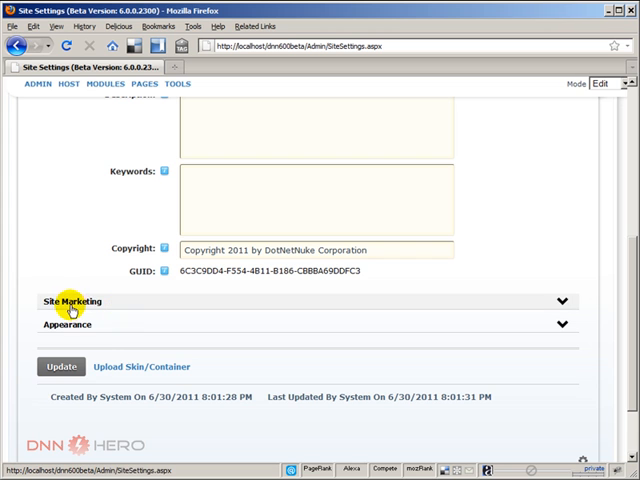
click(72, 300)
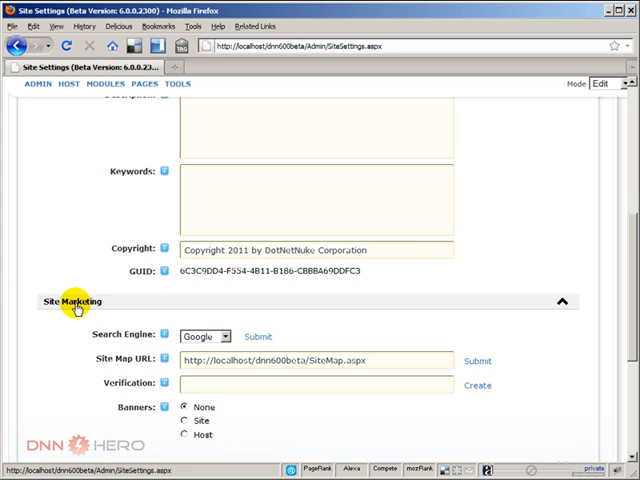
scroll(down, 3)
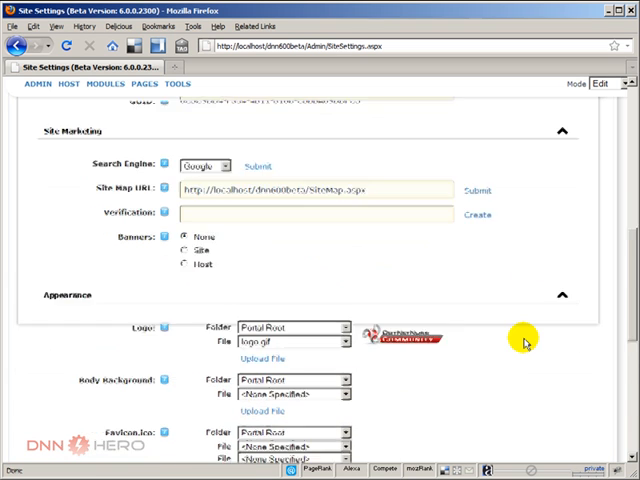
scroll(down, 3)
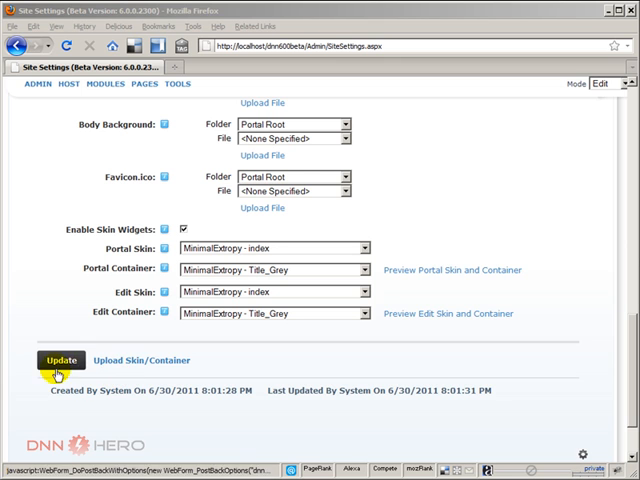
click(60, 360)
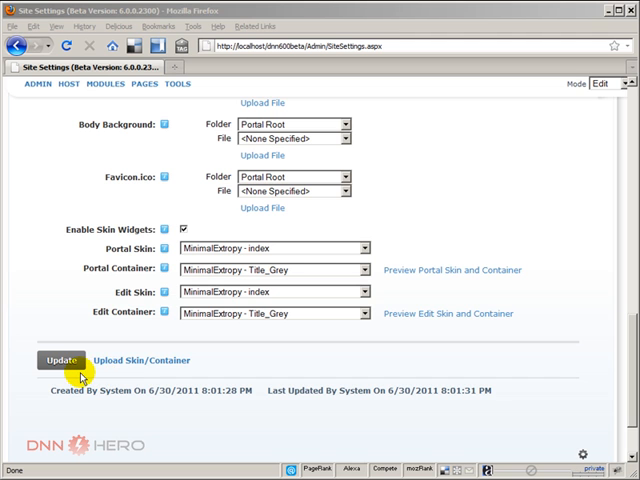
mouse_move(230, 376)
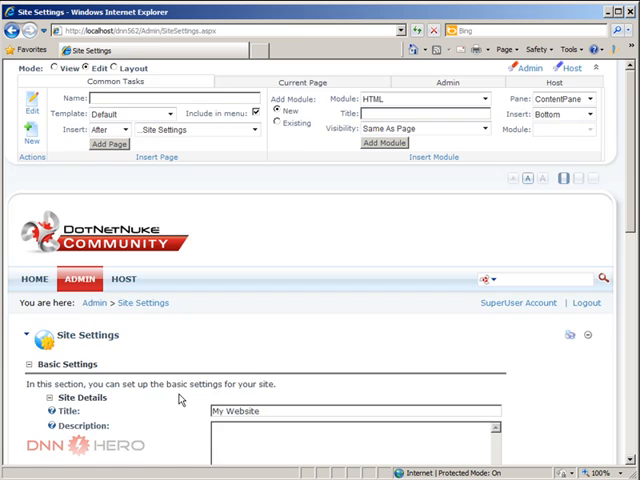
scroll(down, 3)
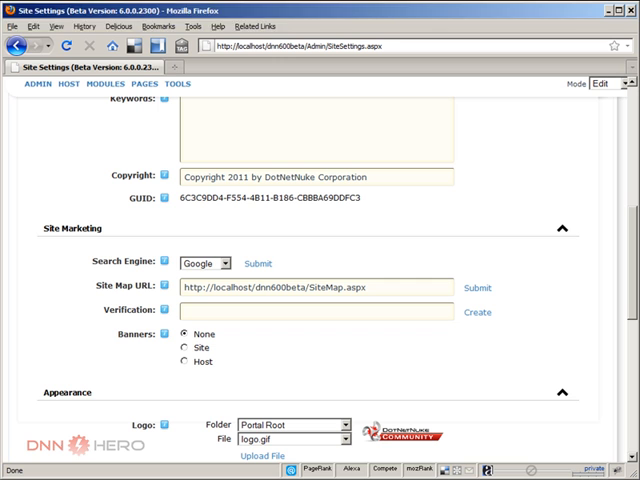
mouse_move(572, 336)
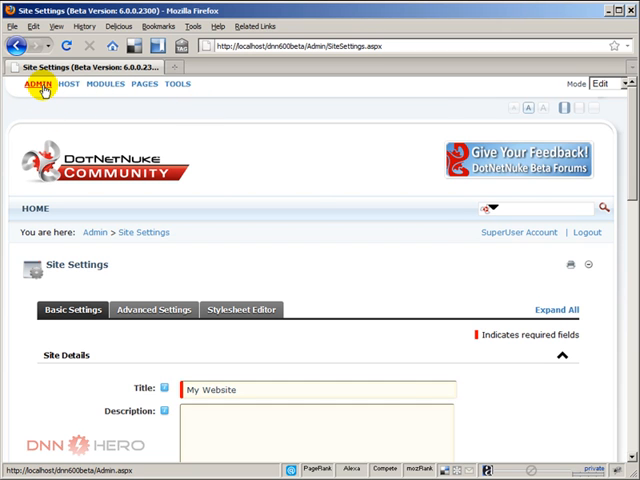
- Show the Host mega-menu listing Host Settings, Extensions and professional features
click(40, 84)
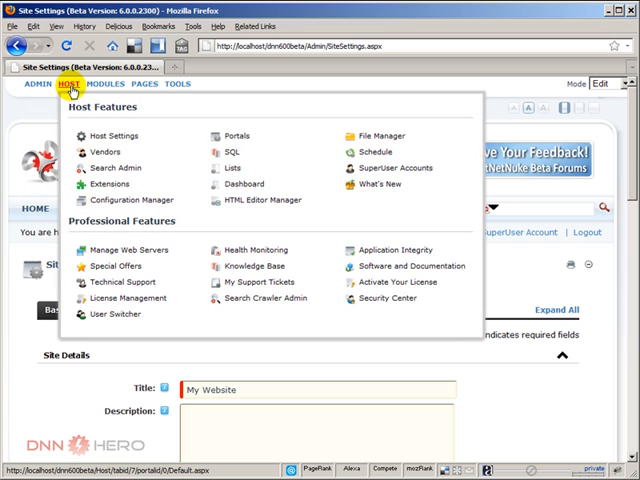
mouse_move(80, 232)
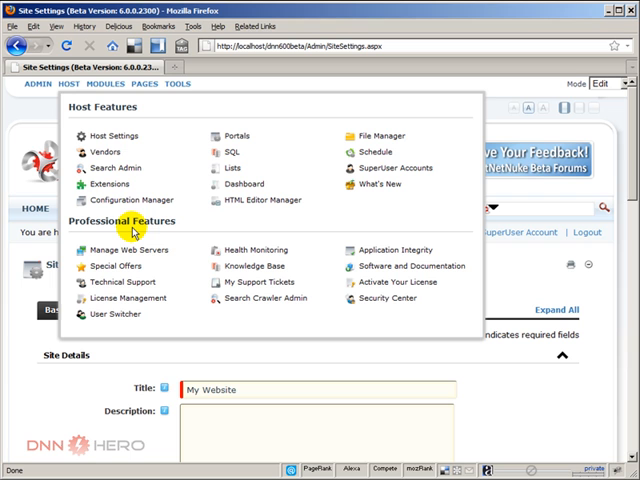
mouse_move(148, 222)
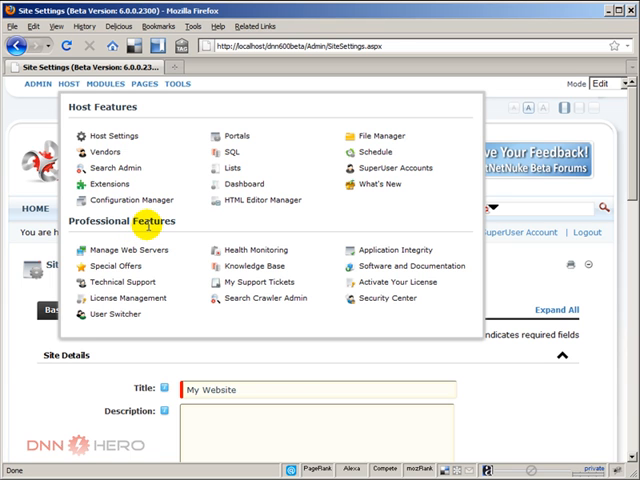
mouse_move(180, 224)
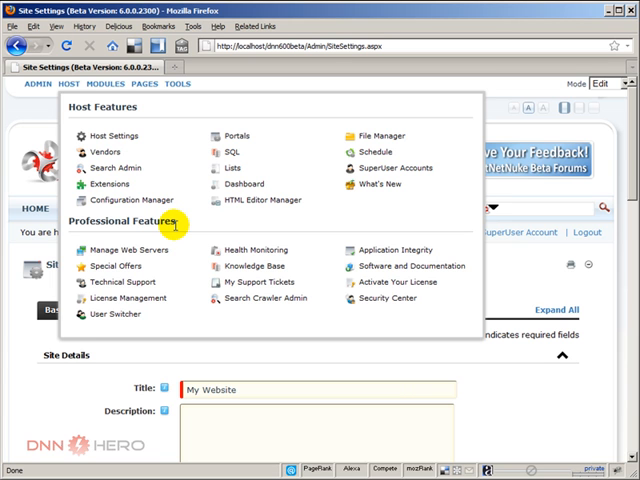
mouse_move(208, 250)
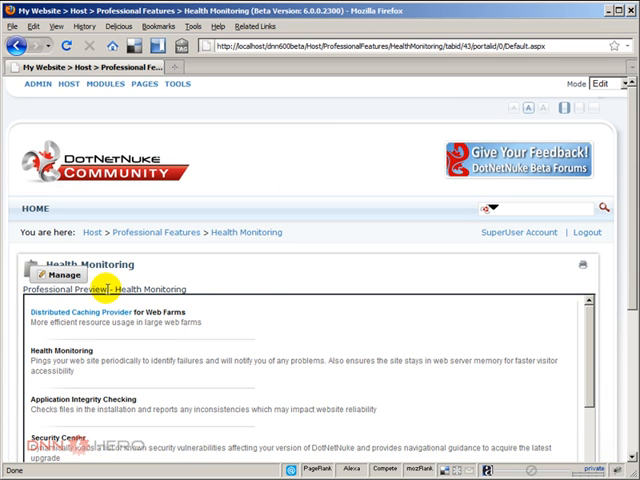
- Scroll through the Health Monitoring page's professional preview features
scroll(down, 3)
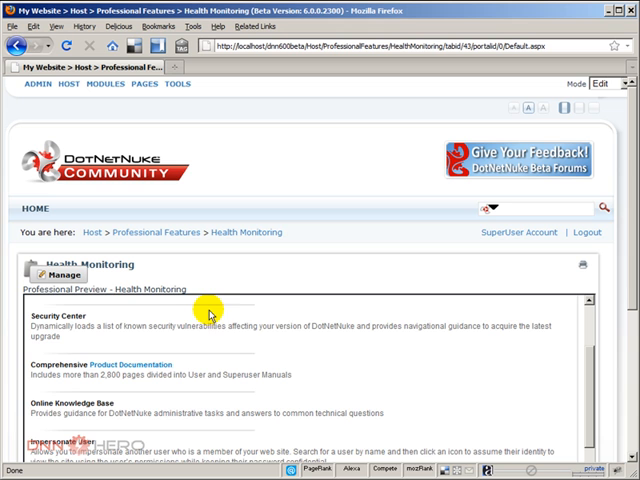
scroll(down, 3)
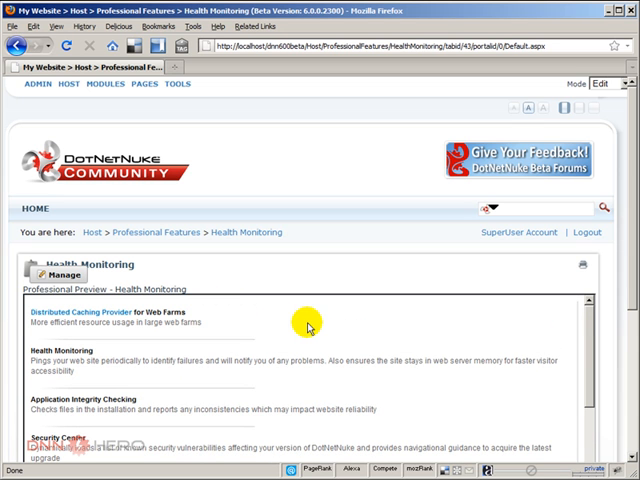
mouse_move(316, 288)
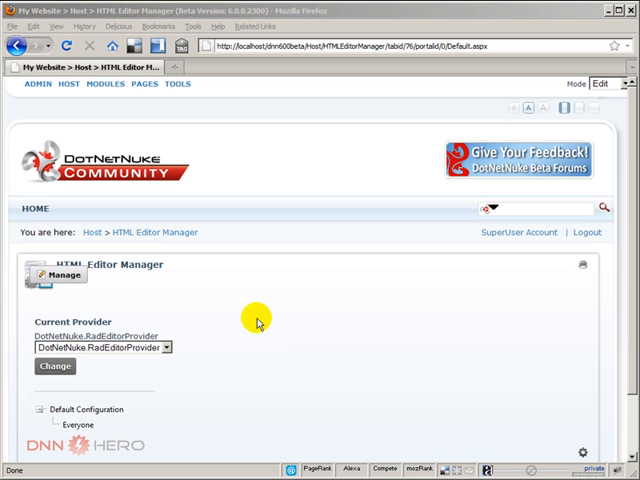
mouse_move(262, 350)
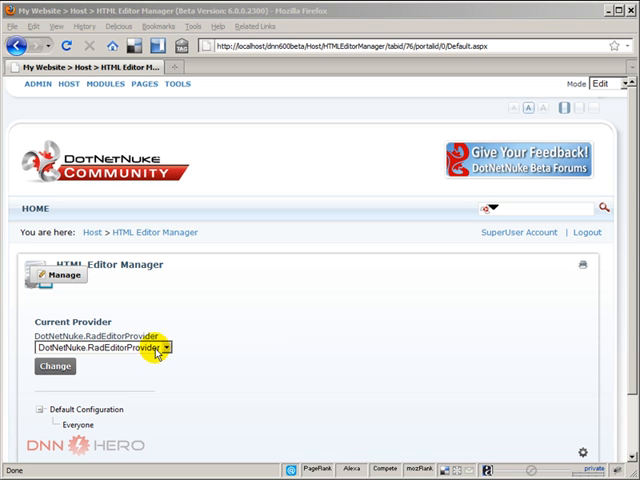
- Check the editor providers available in the Current Provider dropdown
click(160, 348)
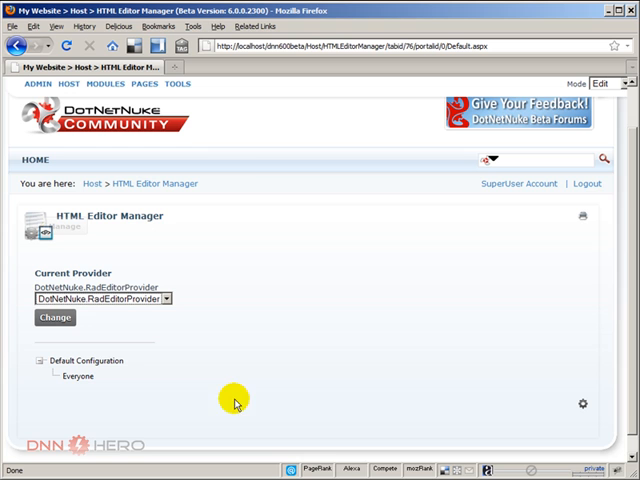
mouse_move(264, 352)
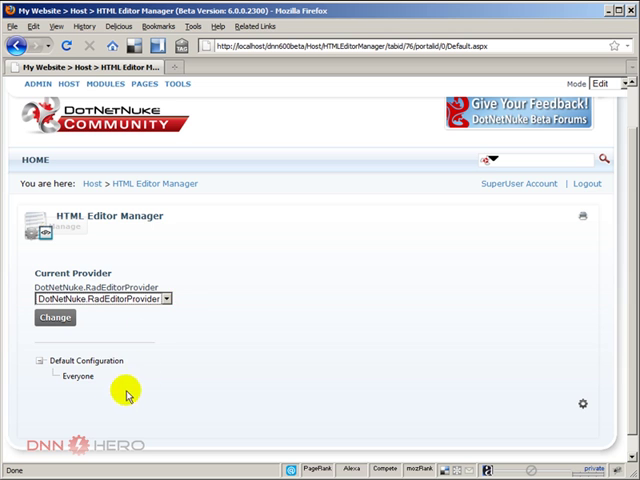
- Select Default Configuration and review its Common Settings: skin, size, edit modes, content filters
click(80, 360)
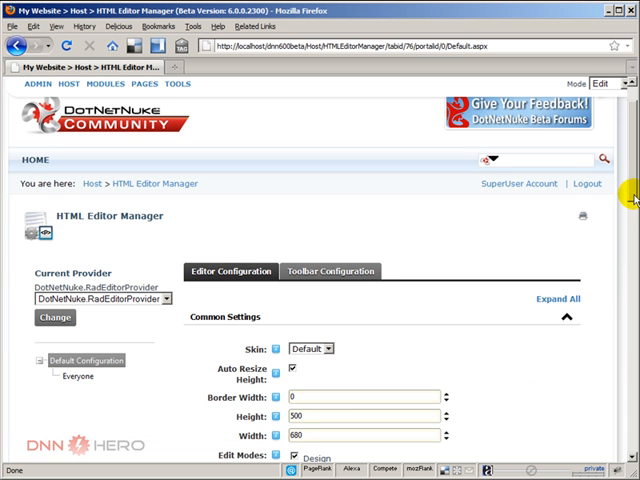
scroll(down, 3)
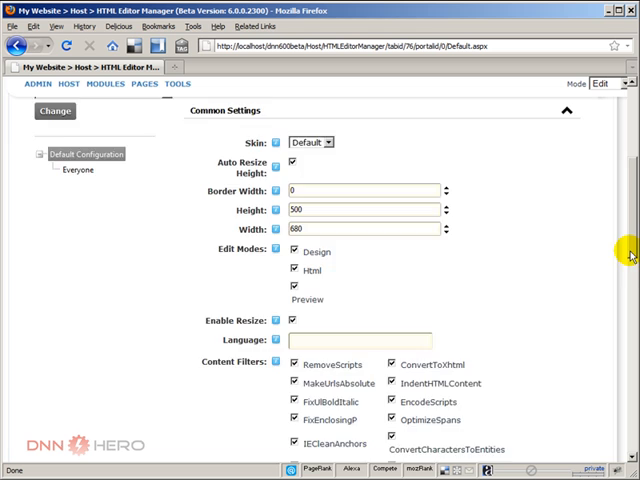
scroll(down, 3)
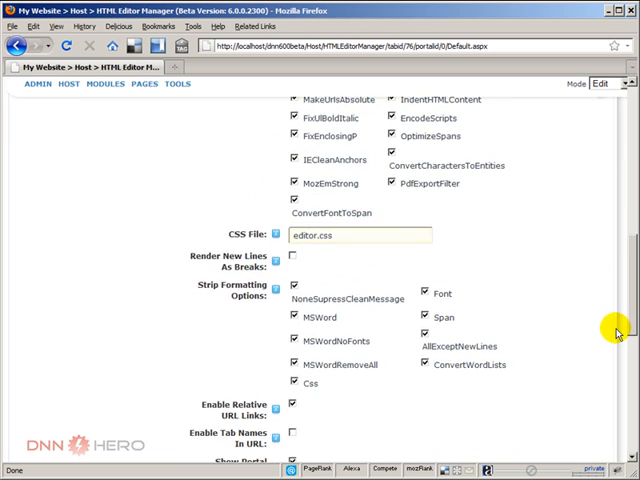
scroll(down, 3)
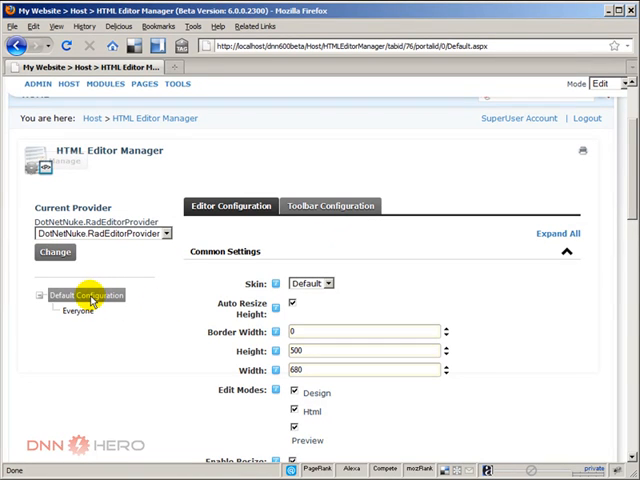
click(78, 312)
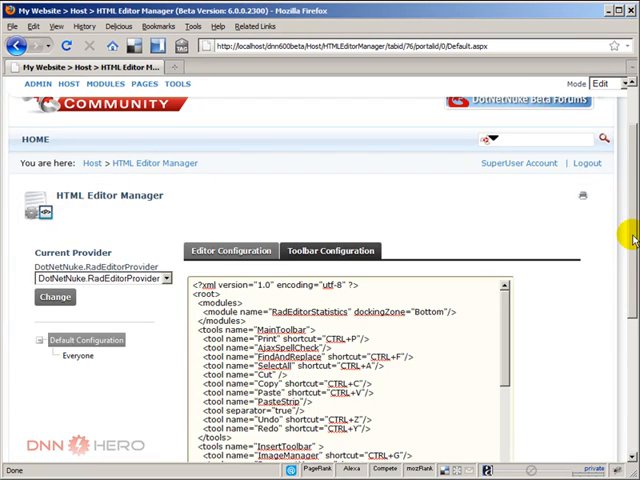
scroll(down, 3)
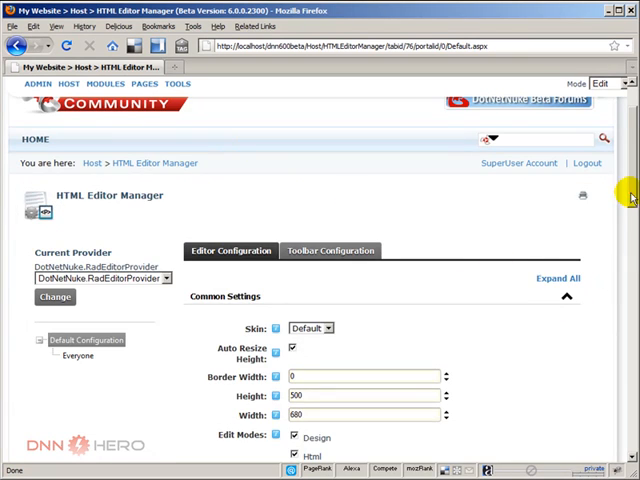
- Scroll down the Editor Configuration tab to the manager settings sections
scroll(down, 3)
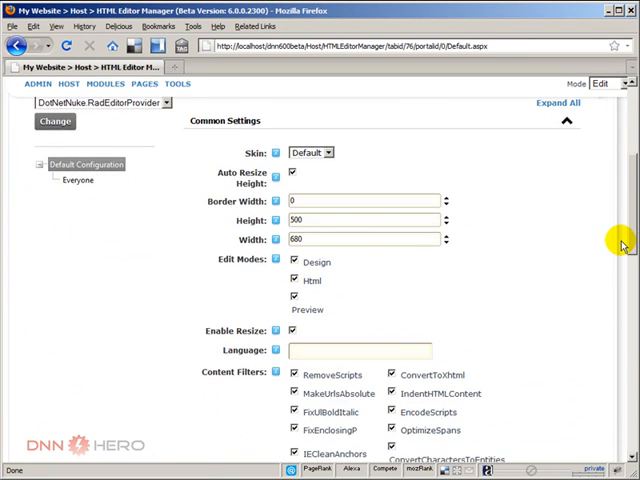
scroll(down, 3)
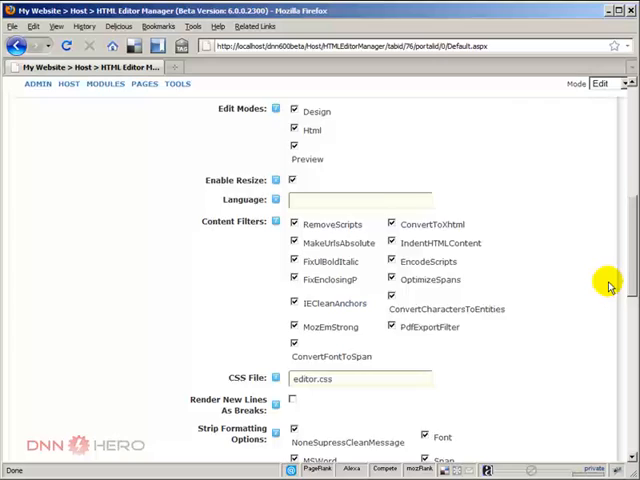
scroll(down, 3)
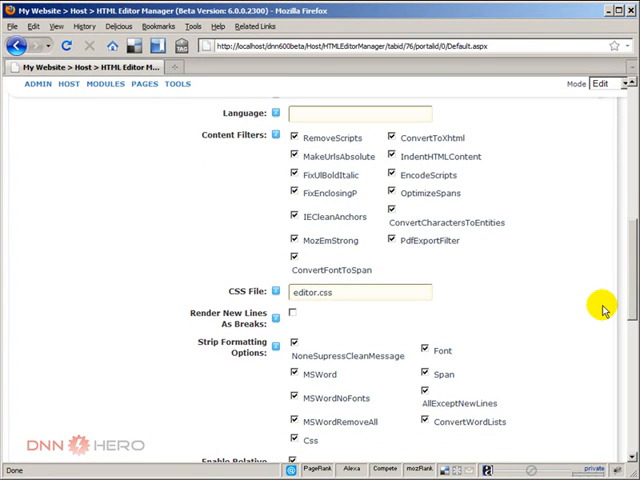
scroll(down, 3)
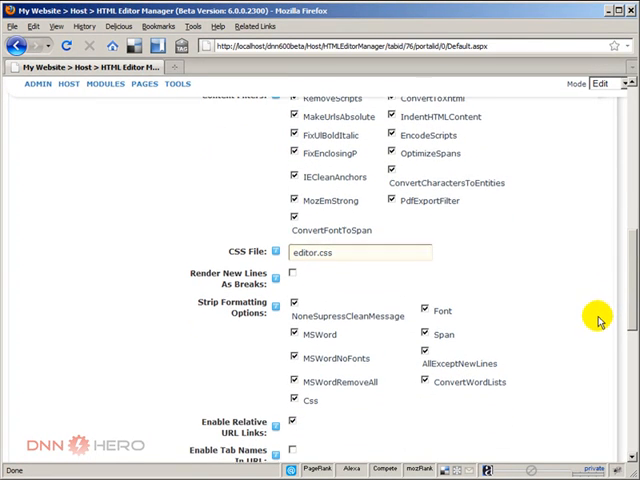
scroll(down, 3)
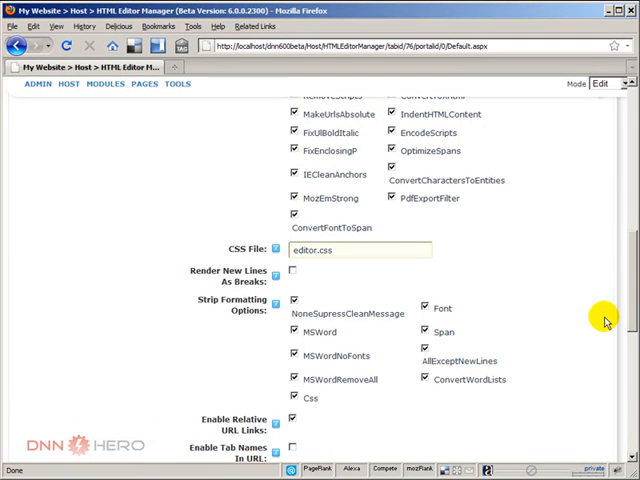
scroll(down, 3)
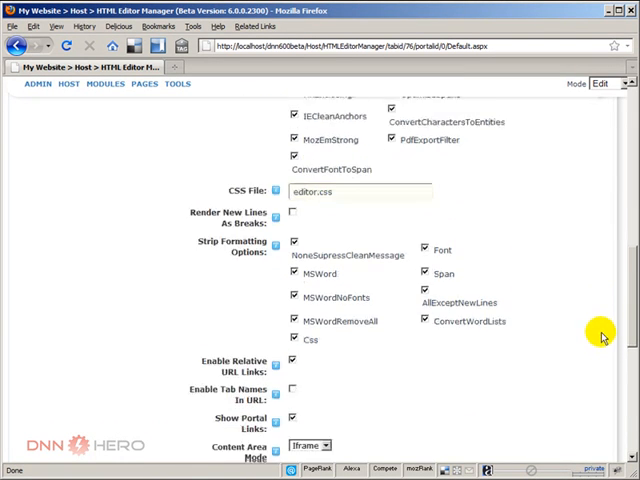
scroll(down, 3)
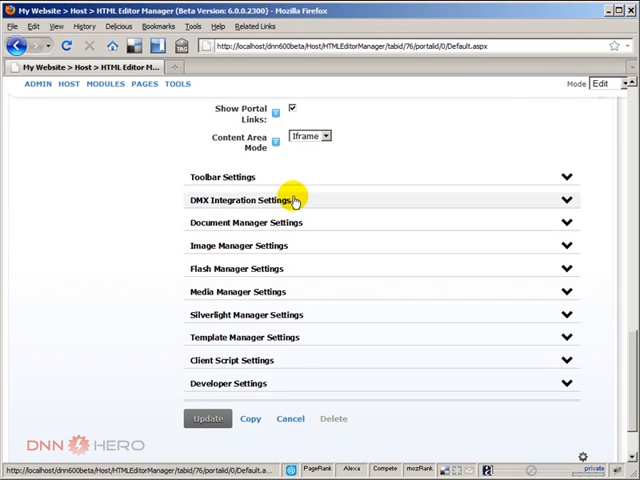
- Expand Flash Manager and Image Manager settings, then return to Common Settings
click(258, 268)
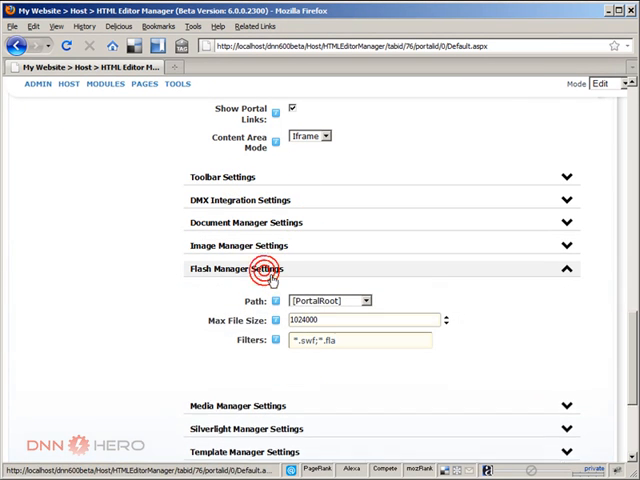
click(236, 244)
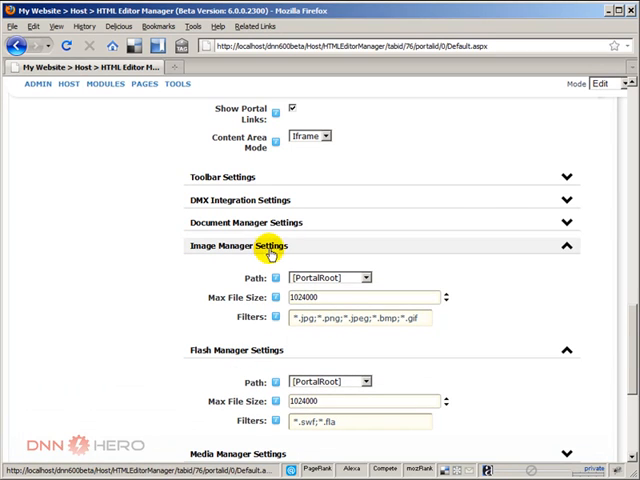
click(248, 222)
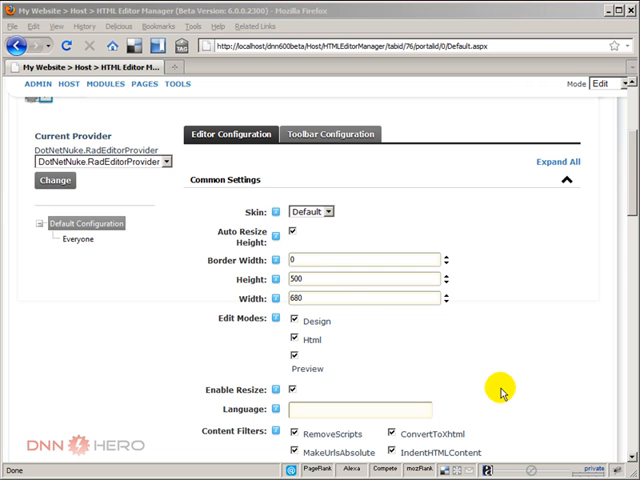
scroll(down, 3)
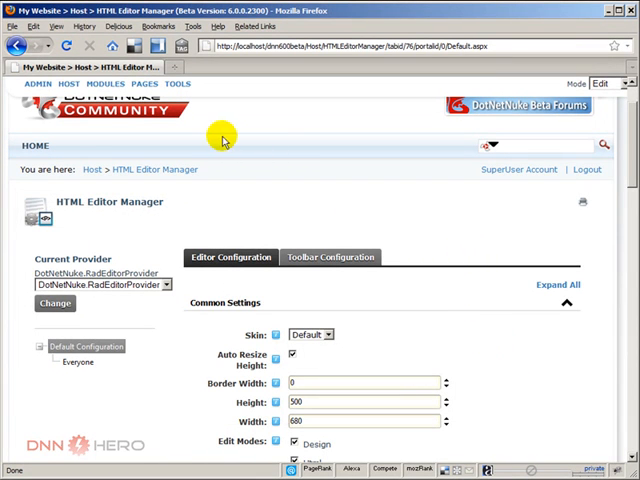
- Return to the Home page via the DotNetNuke logo and reveal the welcome module's Manage button
click(38, 144)
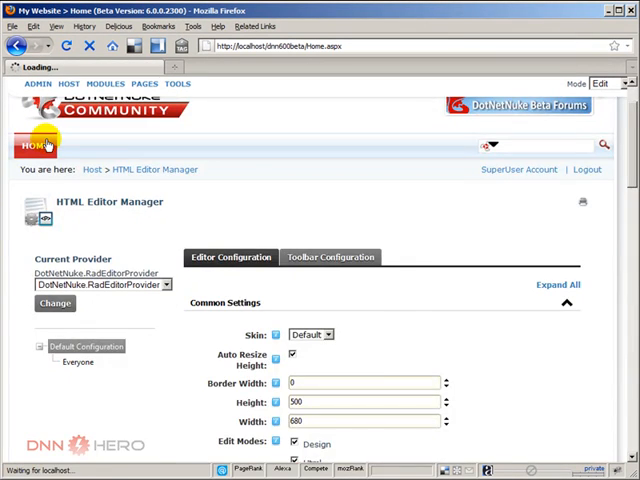
click(32, 146)
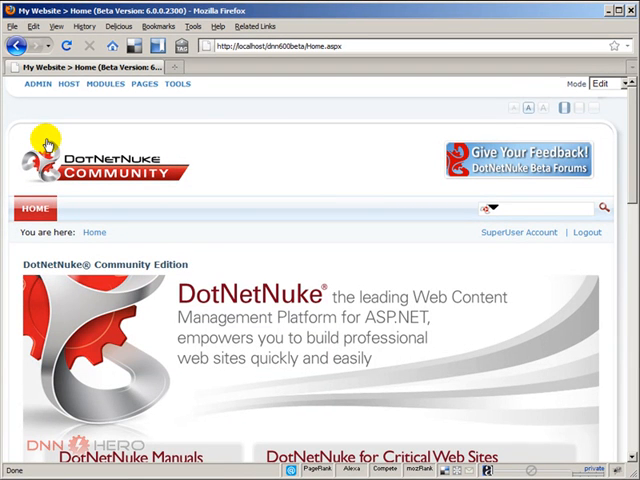
scroll(down, 3)
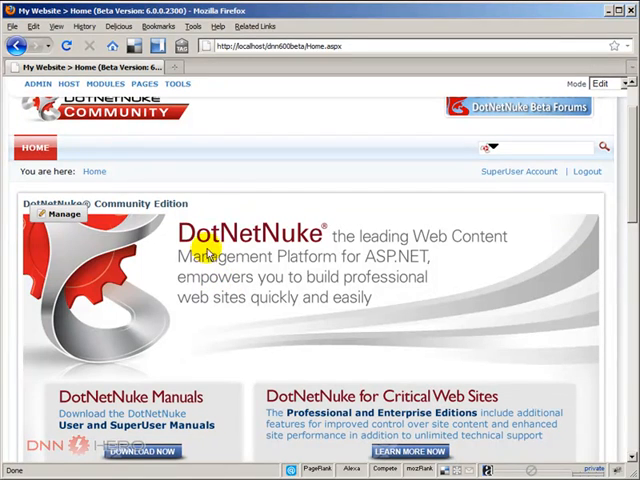
mouse_move(214, 208)
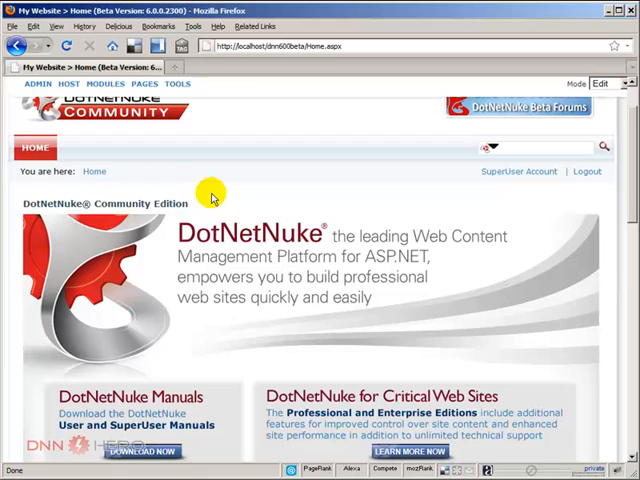
mouse_move(220, 196)
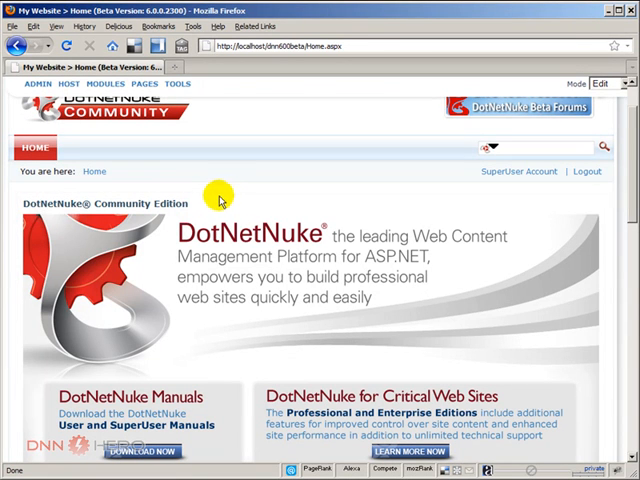
mouse_move(290, 232)
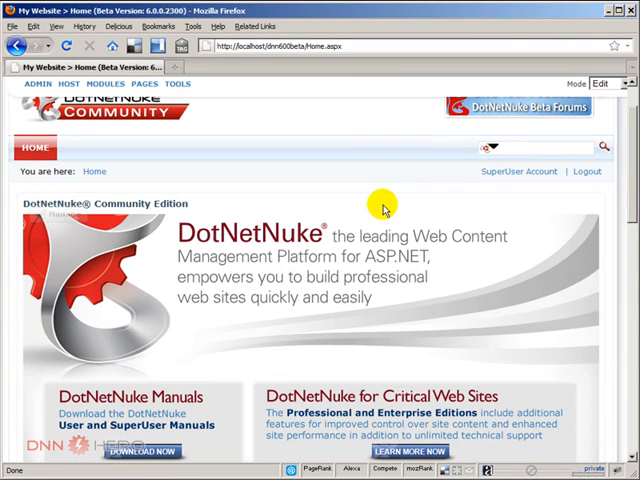
mouse_move(564, 444)
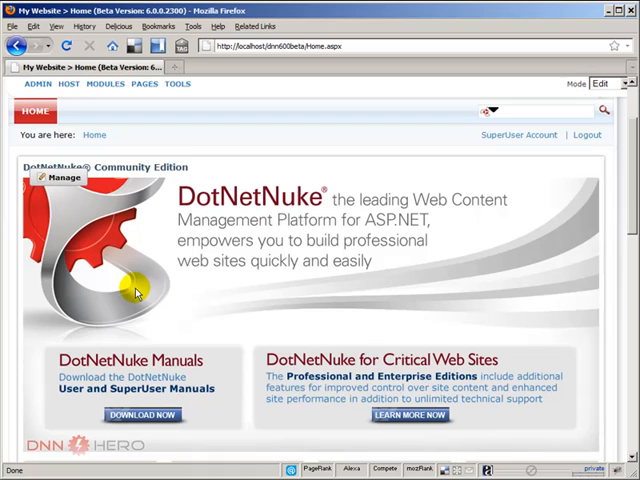
mouse_move(130, 288)
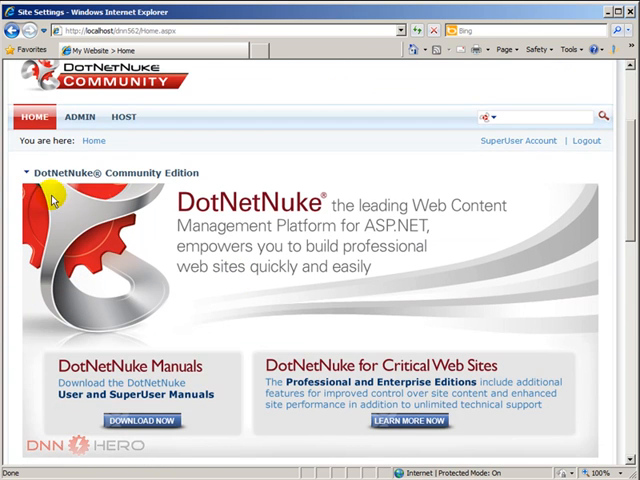
click(24, 172)
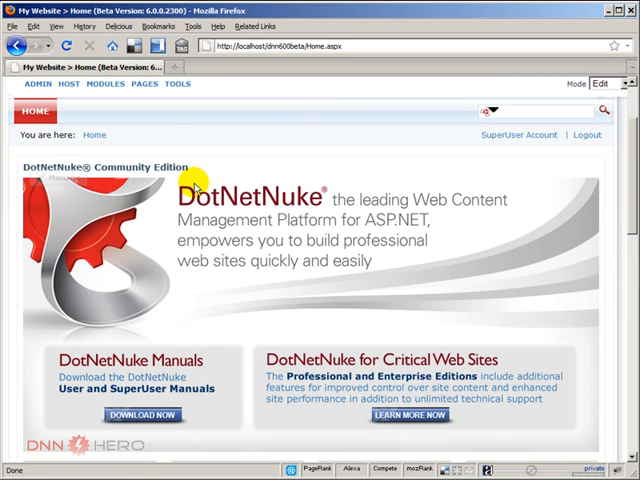
click(64, 178)
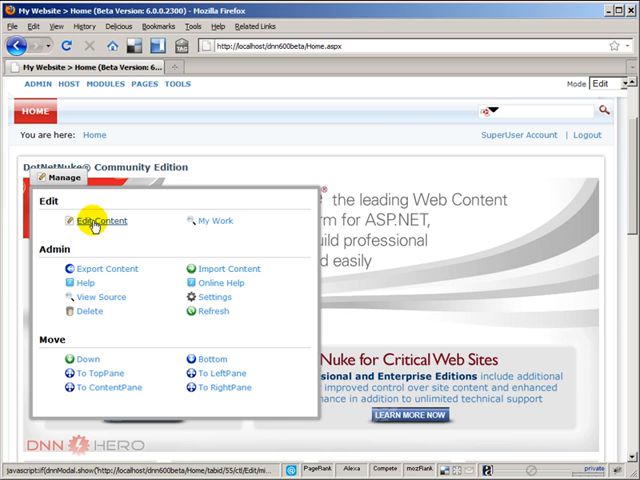
mouse_move(216, 220)
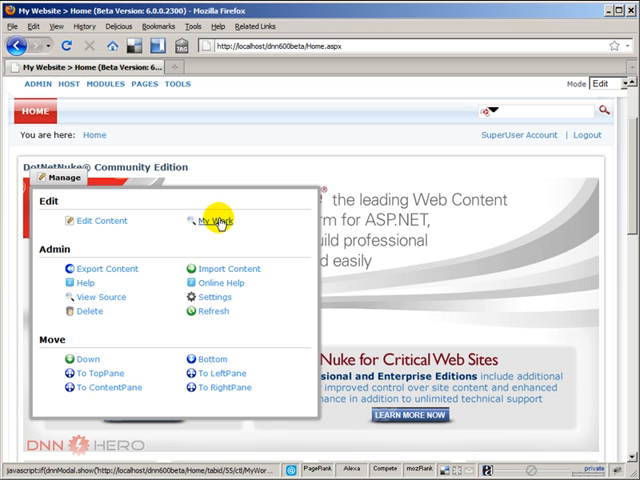
- View the empty My Work list from the Manage menu, then cancel out of it
click(216, 220)
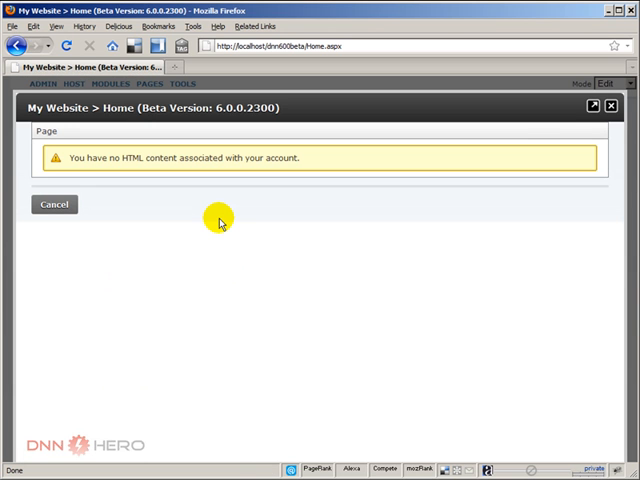
click(52, 204)
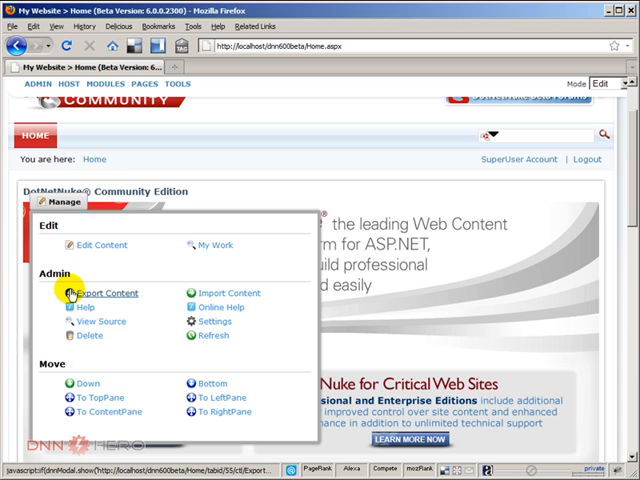
mouse_move(156, 300)
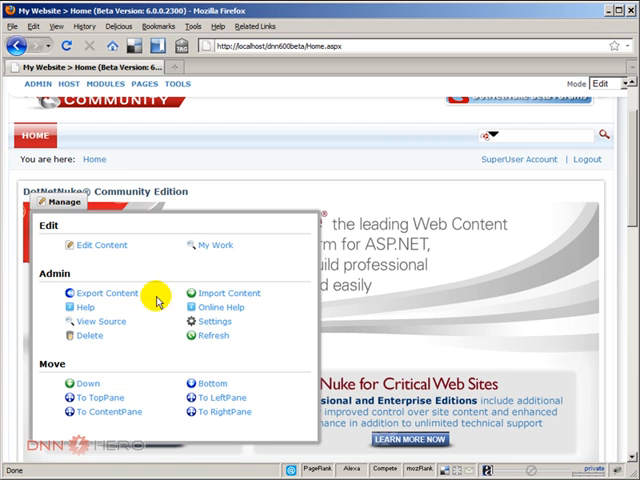
mouse_move(86, 364)
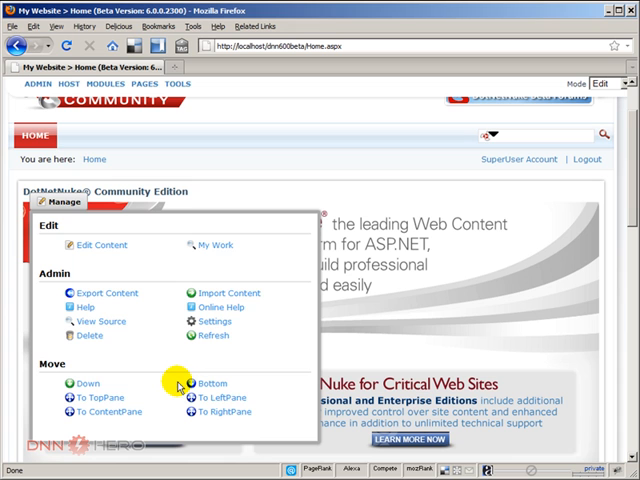
mouse_move(144, 354)
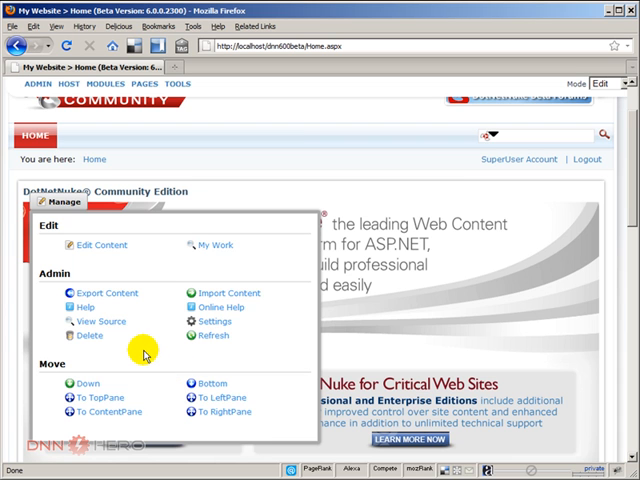